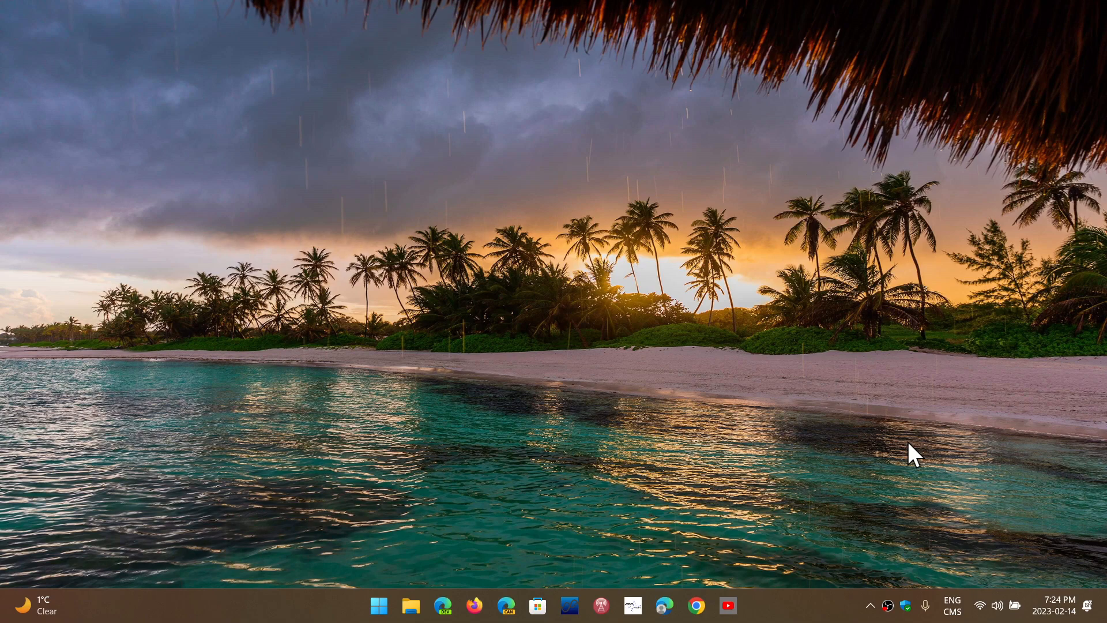
{"action": "mouse_move", "coordinate": [604, 501]}
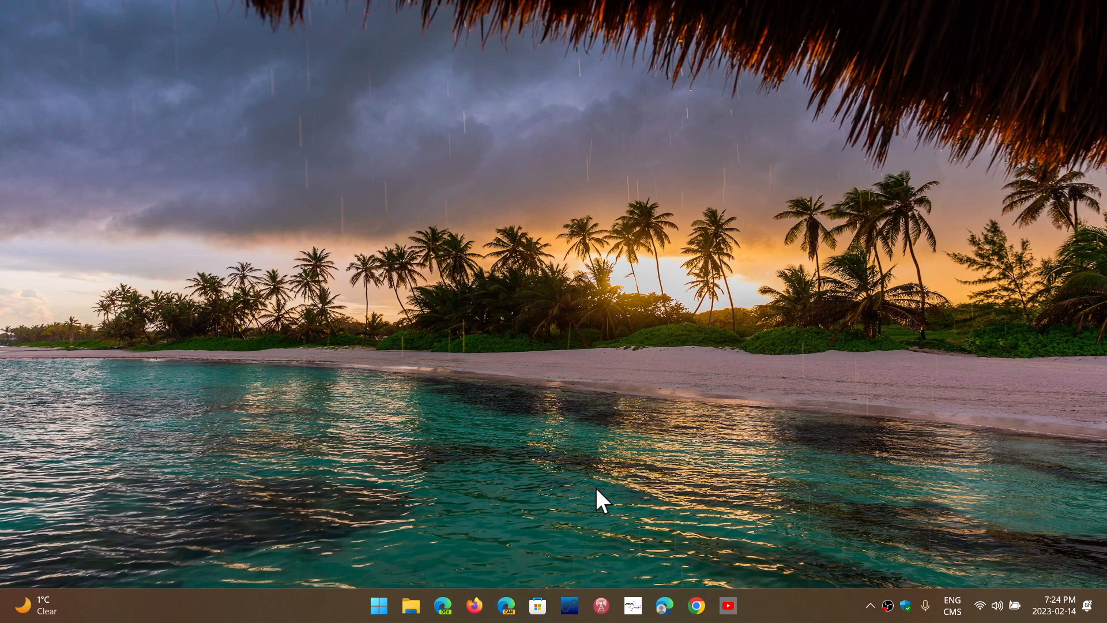
Open Settings from the taskbar and go to the Windows Update page
{"action": "left_click", "coordinate": [378, 606]}
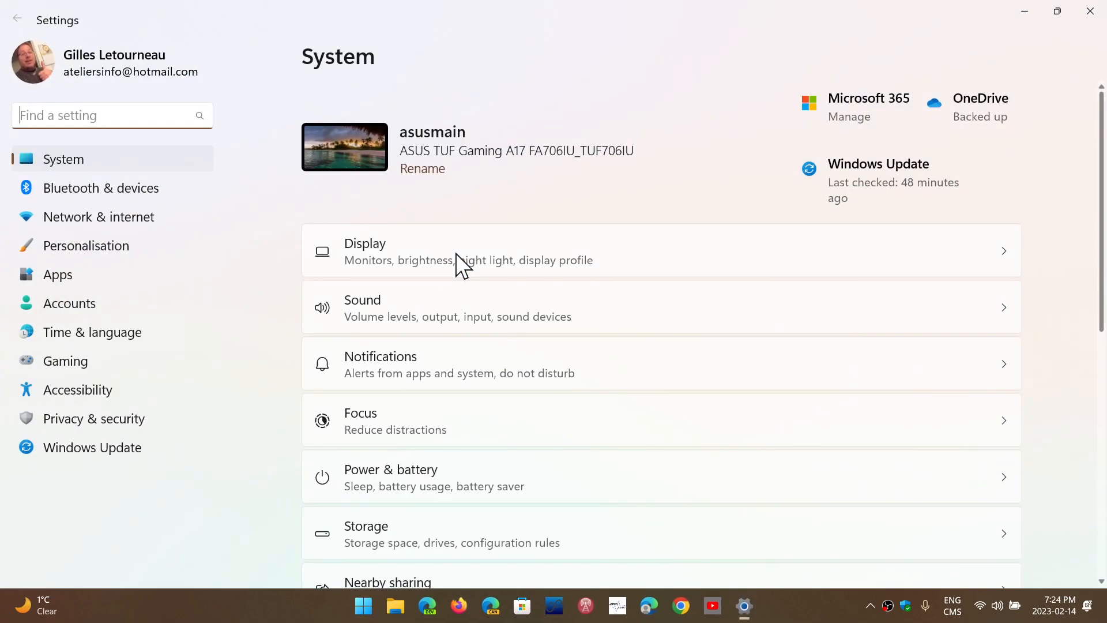
{"action": "left_click", "coordinate": [92, 447]}
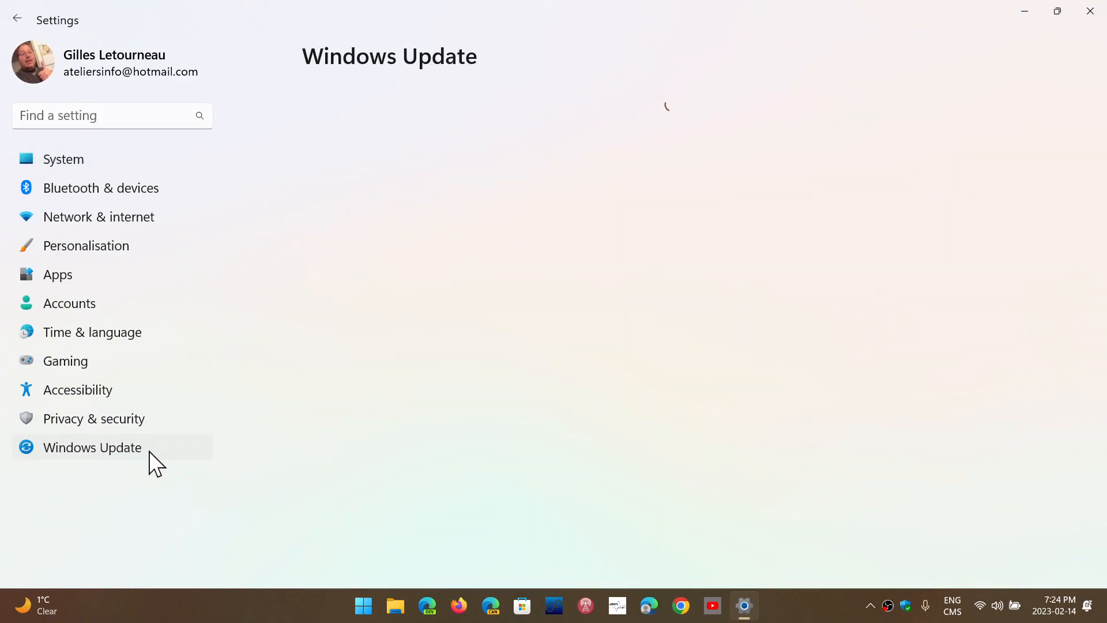
{"action": "left_click", "coordinate": [92, 447]}
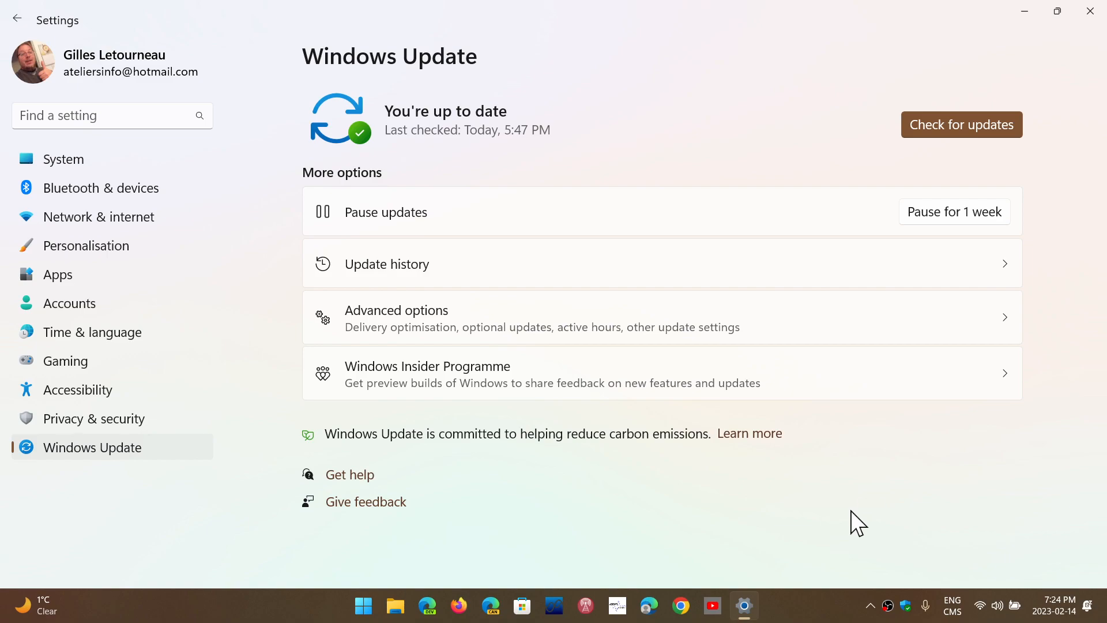
{"action": "mouse_move", "coordinate": [551, 273]}
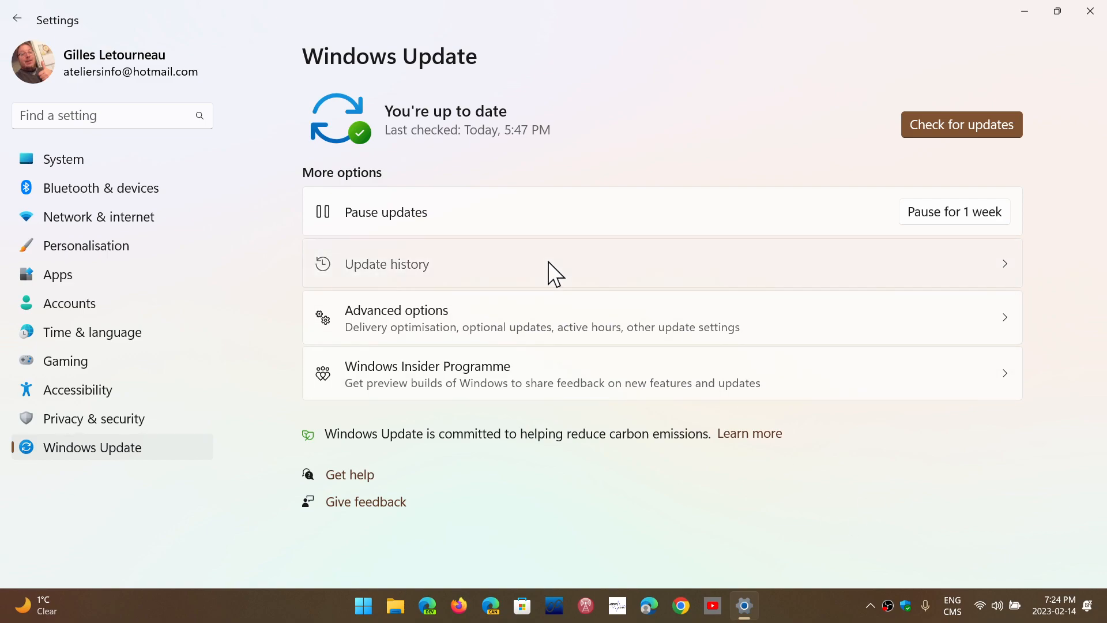
Show the update history with the 2023-02 cumulative updates, then search for and run winver
{"action": "left_click", "coordinate": [386, 263]}
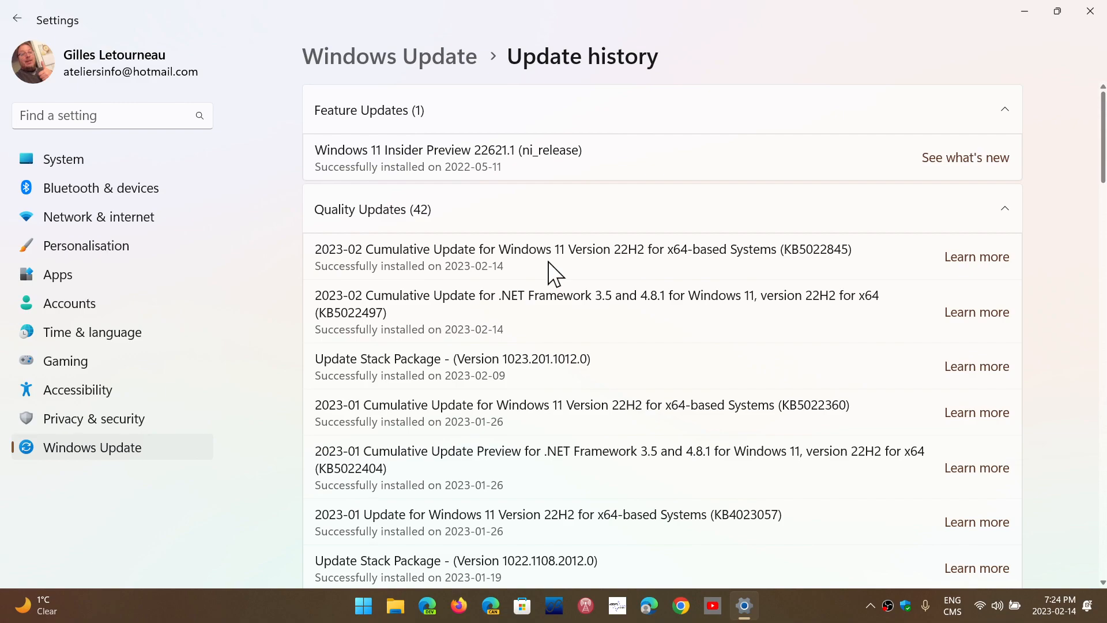
{"action": "mouse_move", "coordinate": [881, 244]}
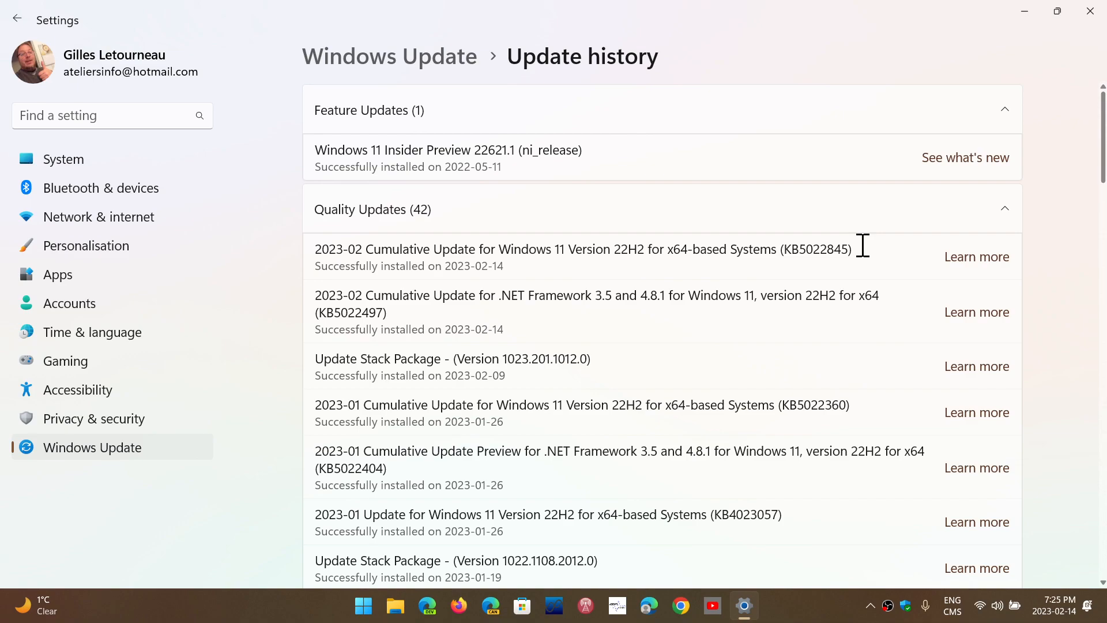
{"action": "mouse_move", "coordinate": [829, 275]}
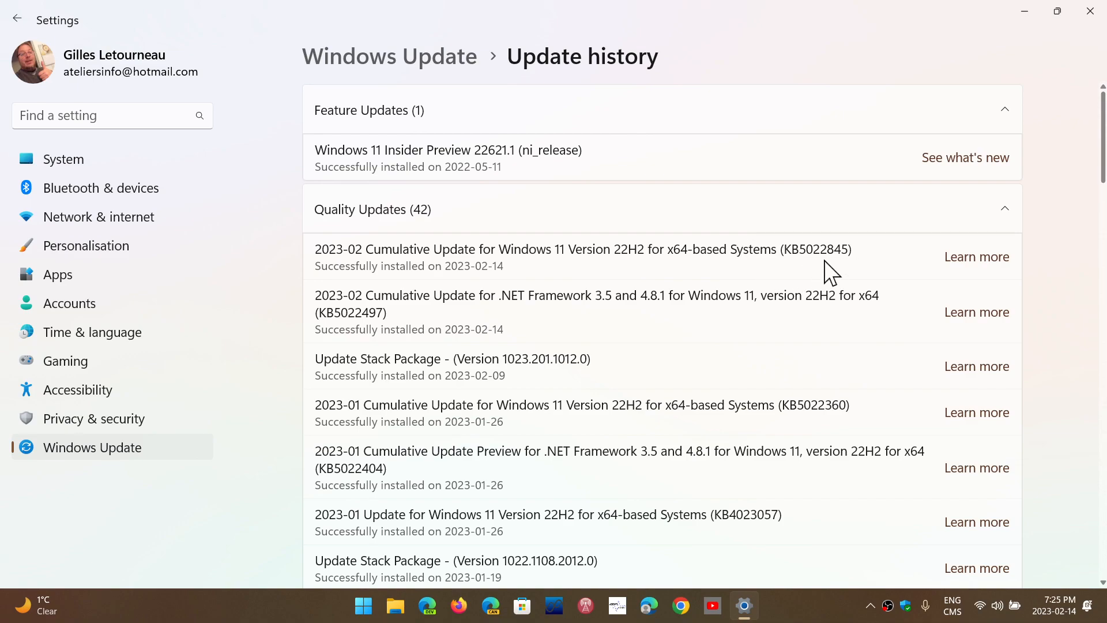
{"action": "mouse_move", "coordinate": [893, 250]}
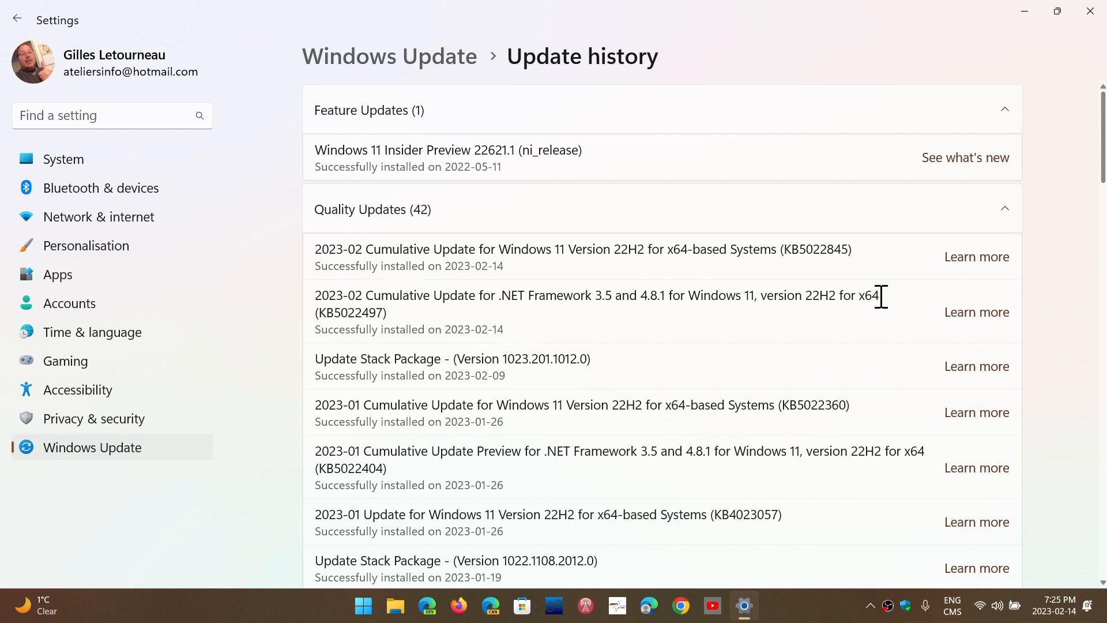
{"action": "left_click", "coordinate": [363, 605]}
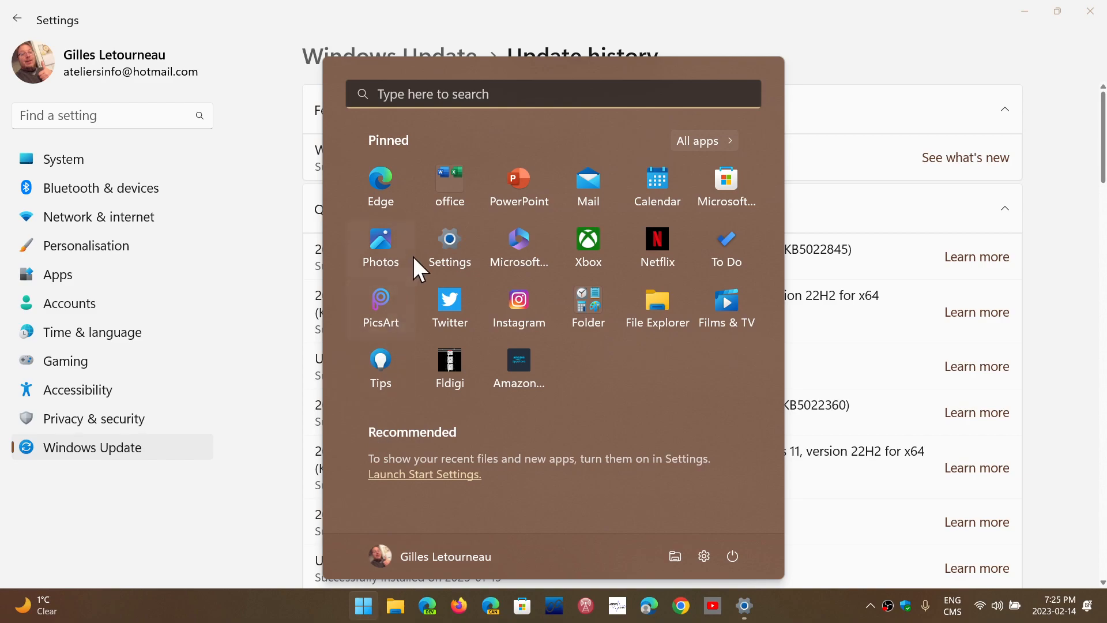
{"action": "left_click", "coordinate": [553, 94]}
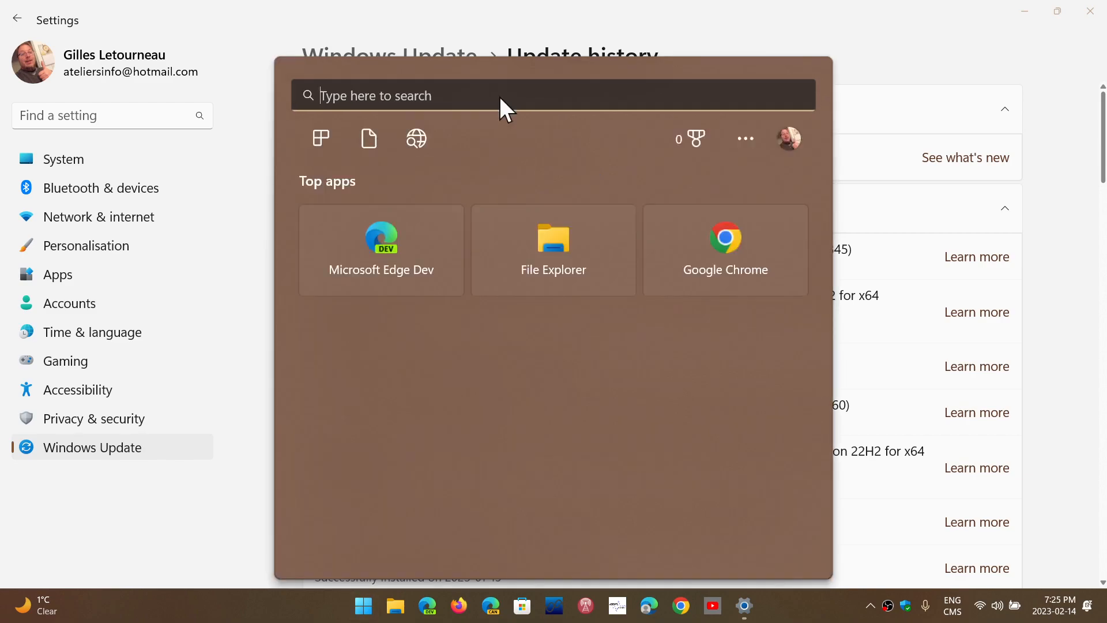
{"action": "type", "text": "winver"}
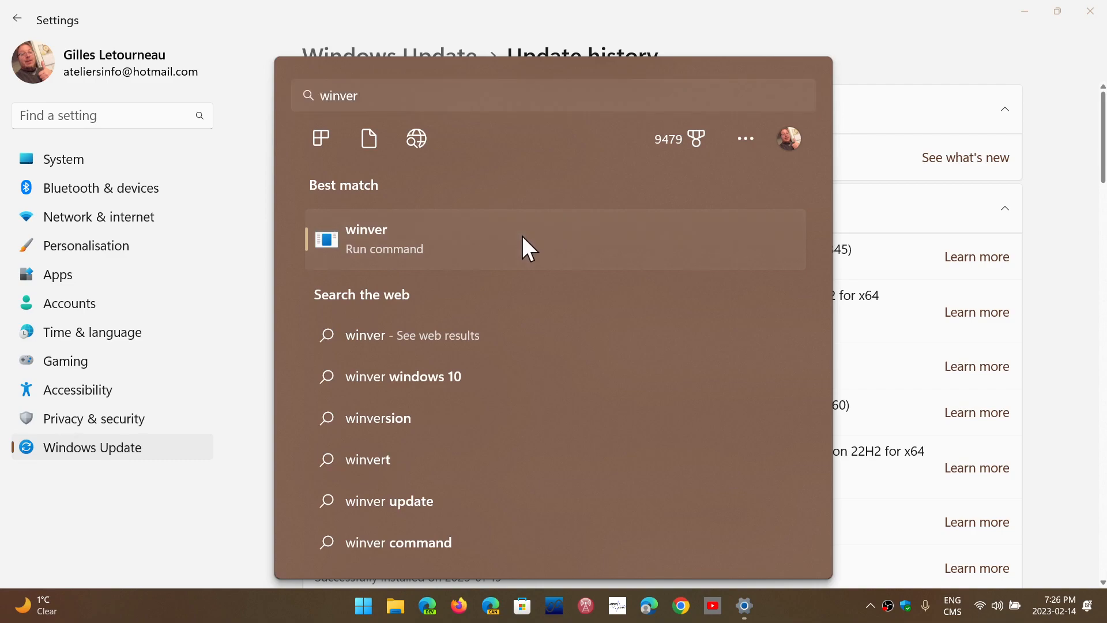
{"action": "left_click", "coordinate": [365, 239]}
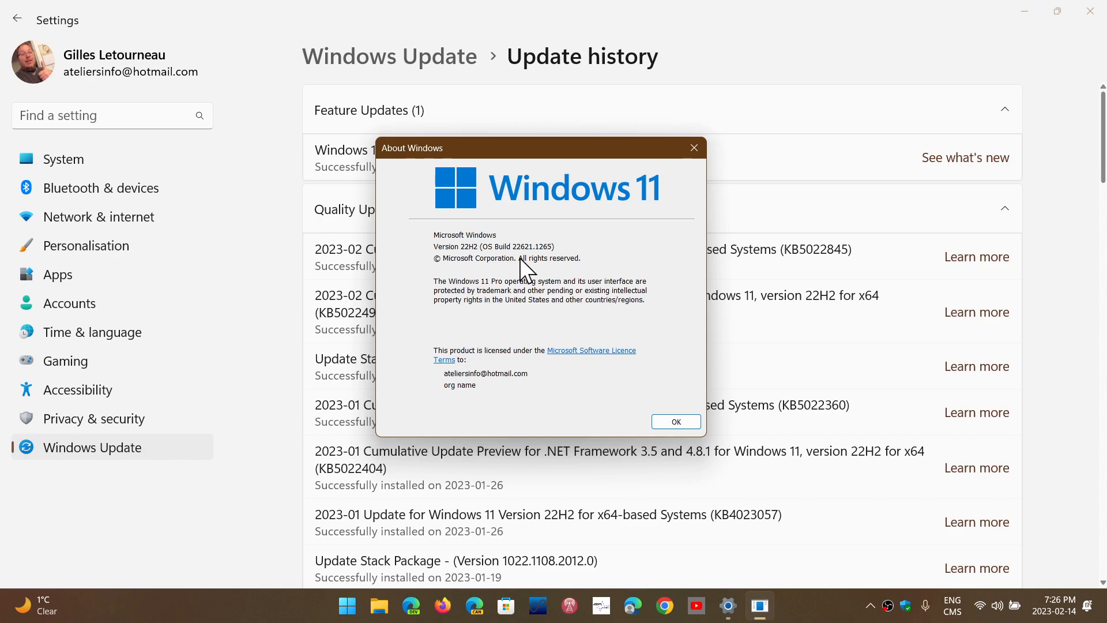
{"action": "mouse_move", "coordinate": [739, 62]}
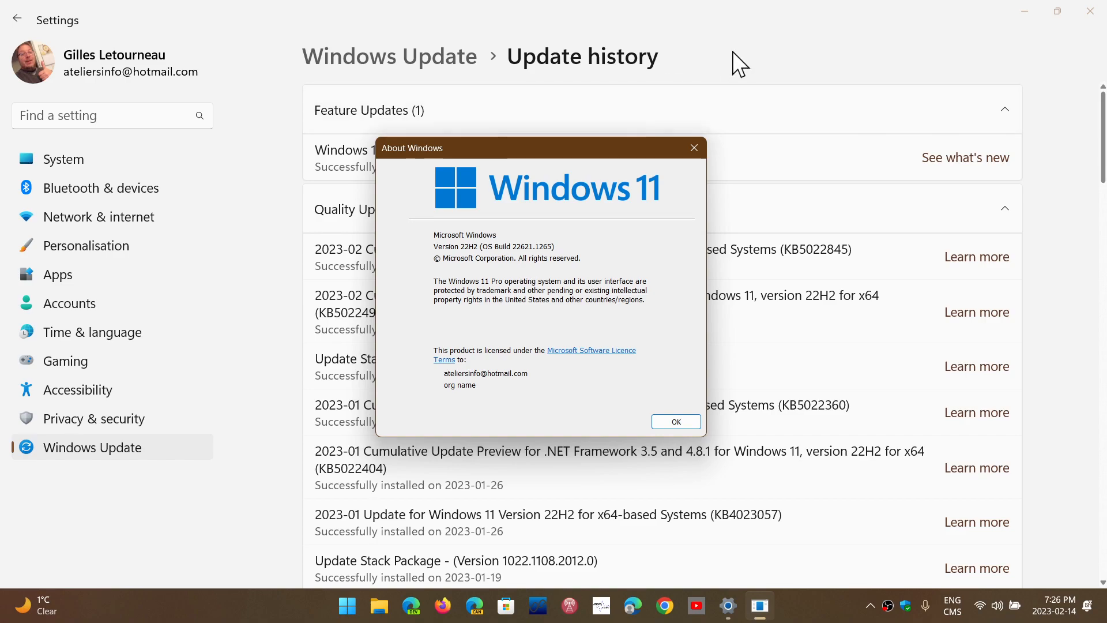
Close About Windows after reading build 22621.1265, and minimize Settings to reveal the desktop
{"action": "left_click", "coordinate": [674, 421]}
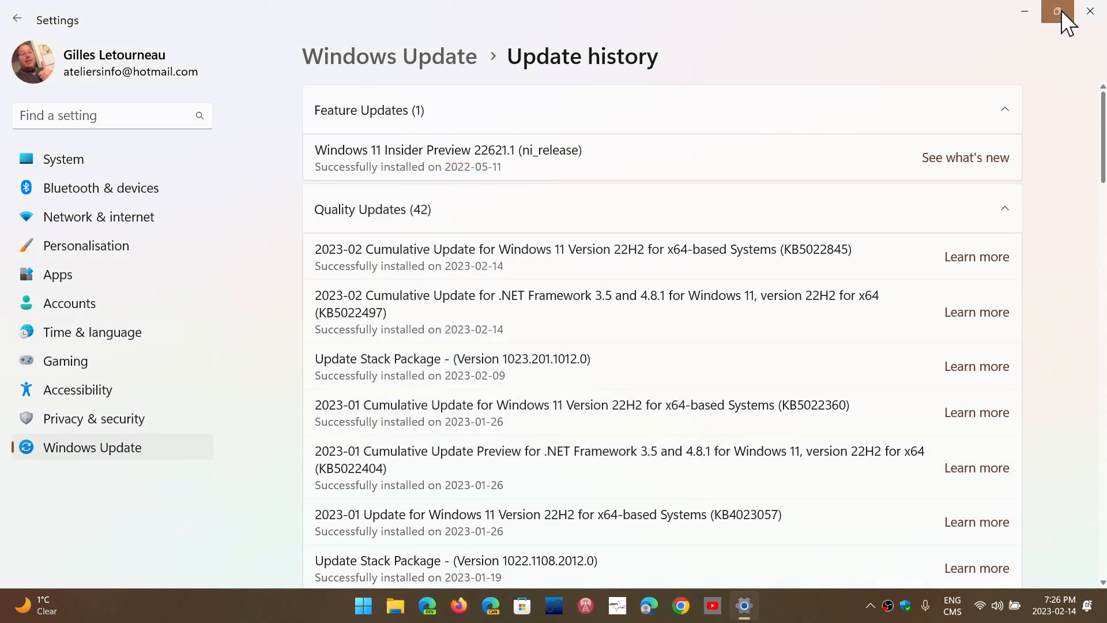
{"action": "left_click", "coordinate": [1025, 12]}
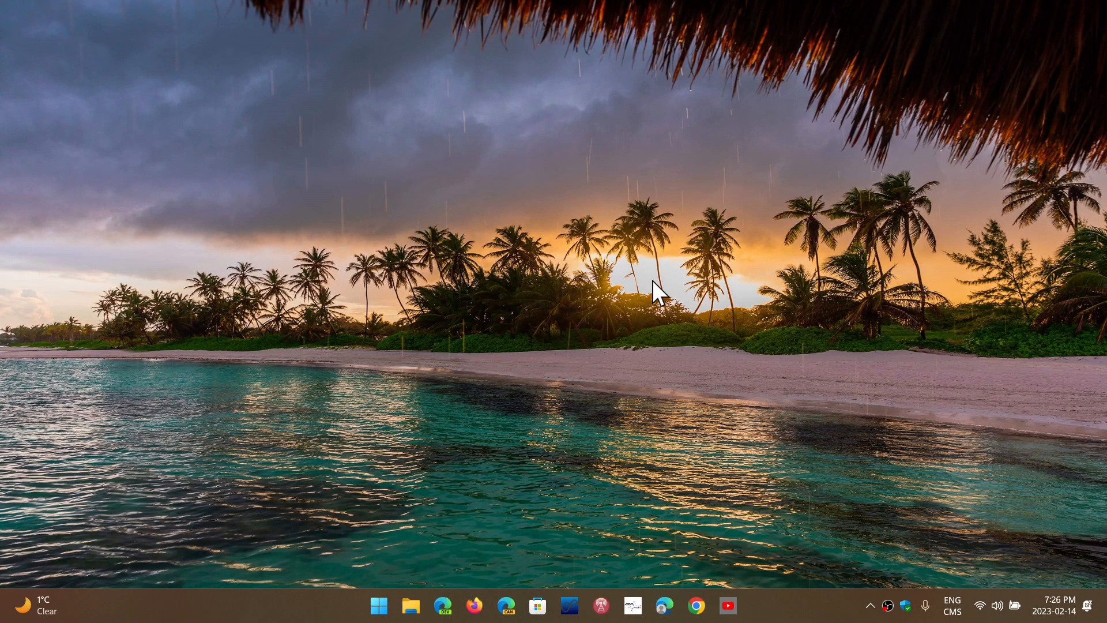